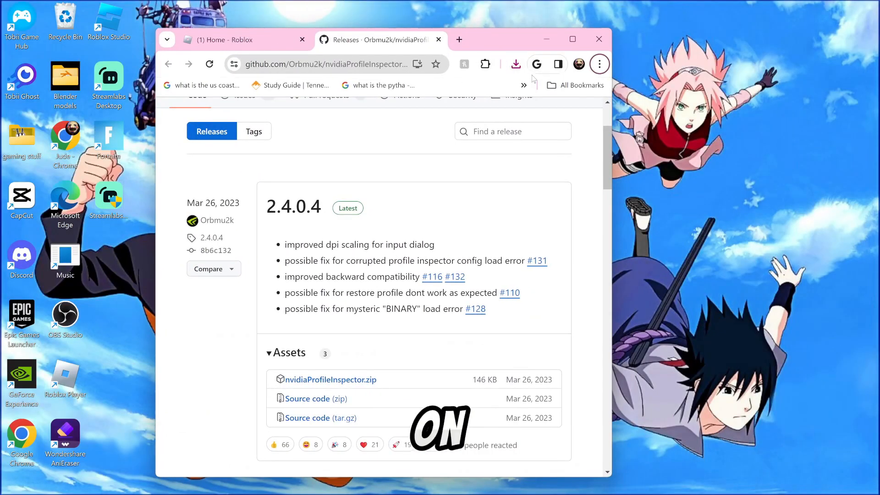
# Download the nvidiaProfileInspector.zip asset from the 2.4.0.4 GitHub release.
pyautogui.click(514, 63)
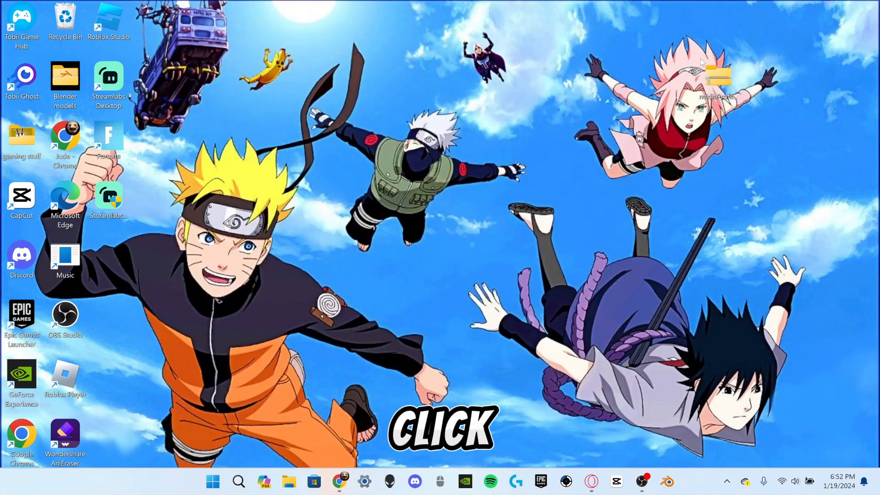
# Extract the zip into an nvidiaProfileInspector desktop folder and launch nvidiaProfileInspector.exe.
pyautogui.rightClick(716, 76)
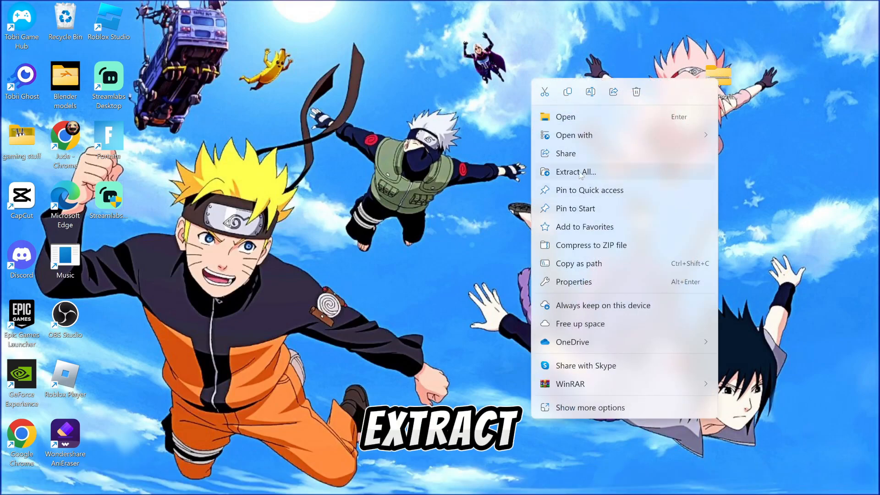
pyautogui.click(575, 172)
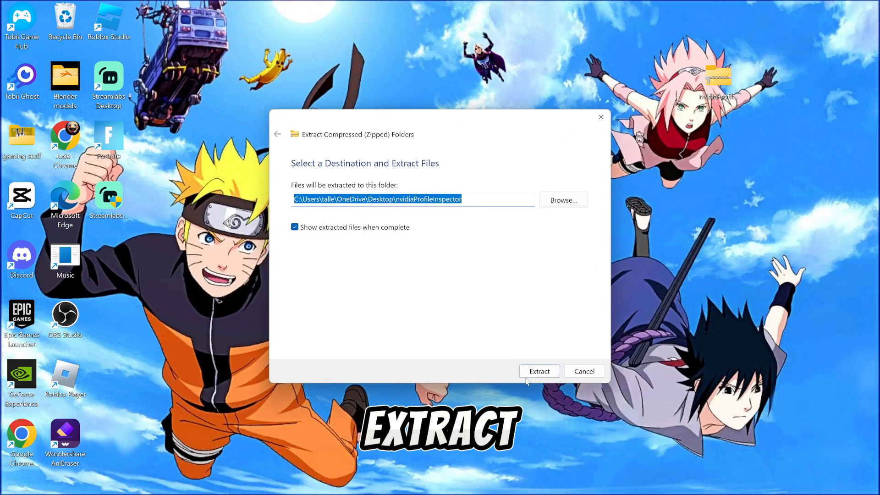
pyautogui.click(538, 372)
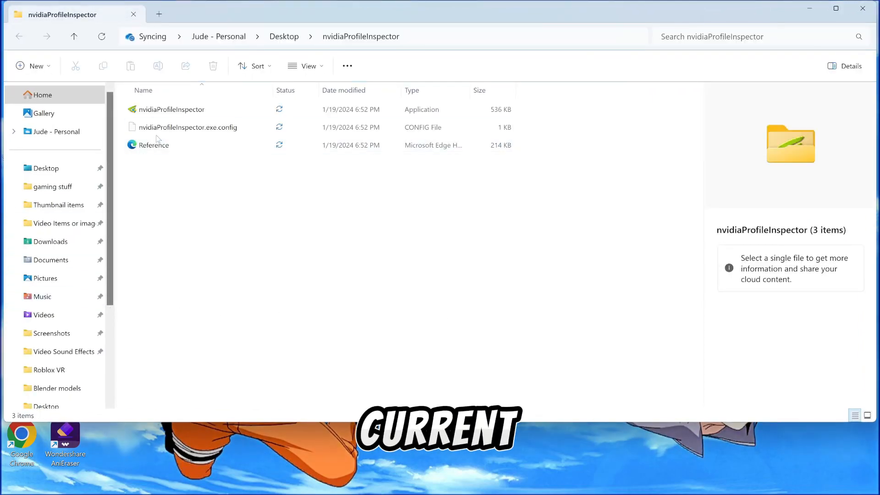
pyautogui.click(172, 109)
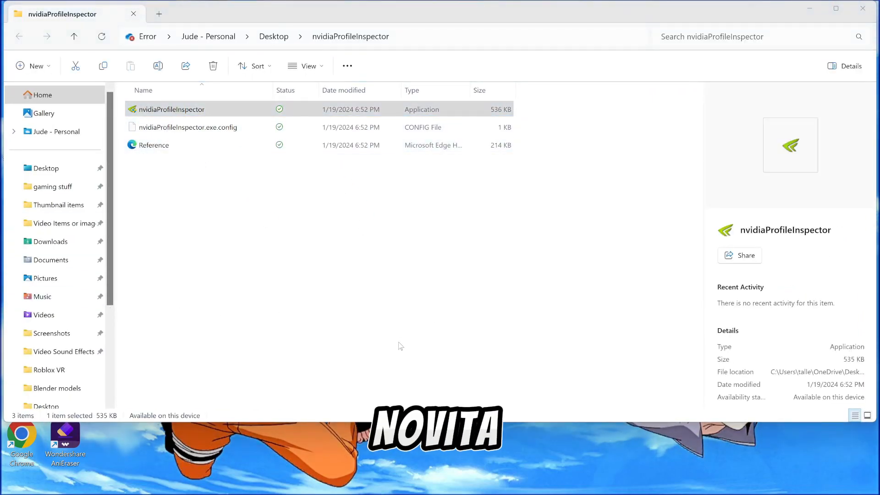
pyautogui.doubleClick(171, 109)
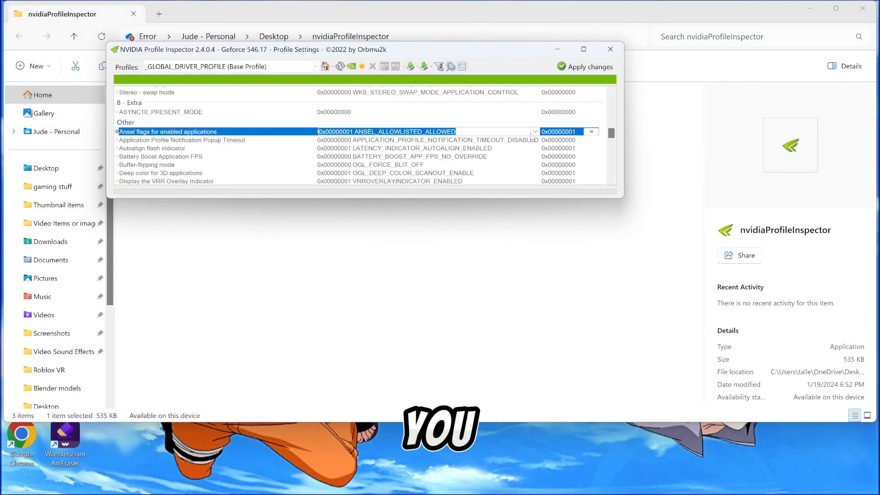
# Set Ansel flags for enabled applications to 0x00000001 ANSEL_ALLOWLISTED_ALLOWED and apply changes.
pyautogui.click(533, 131)
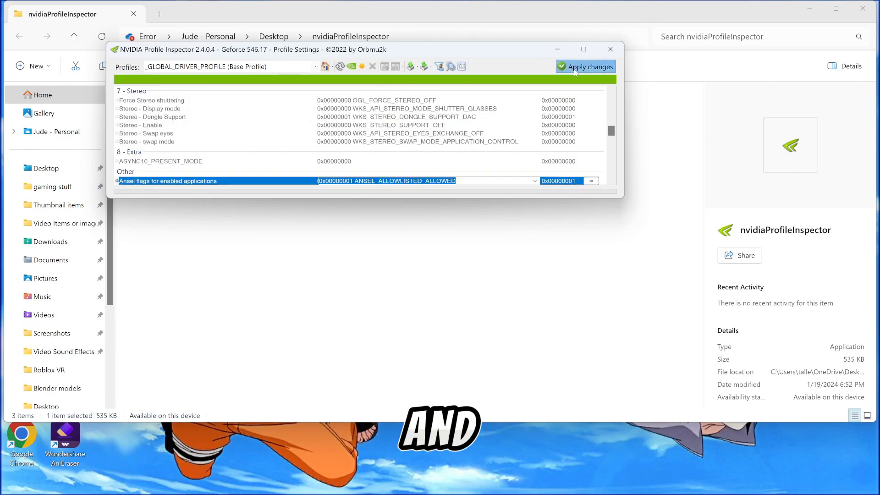
pyautogui.click(609, 49)
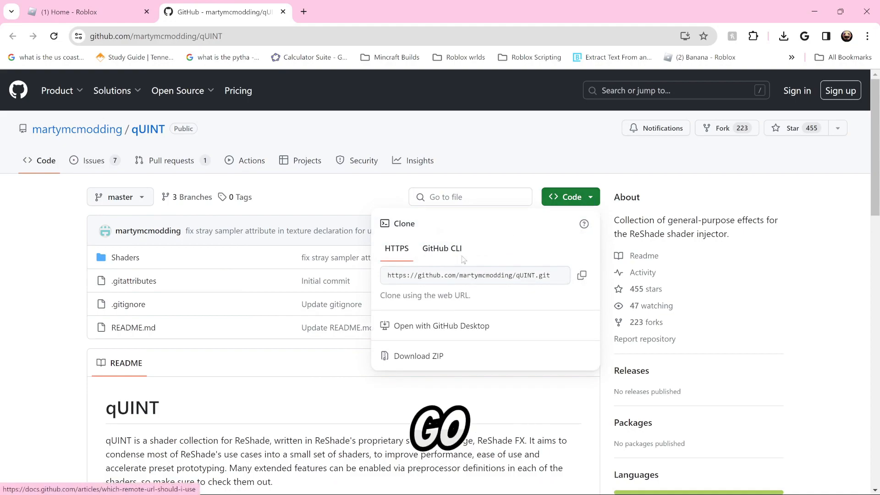
# Download the qUINT repository as a ZIP from the Code dropdown.
pyautogui.click(417, 356)
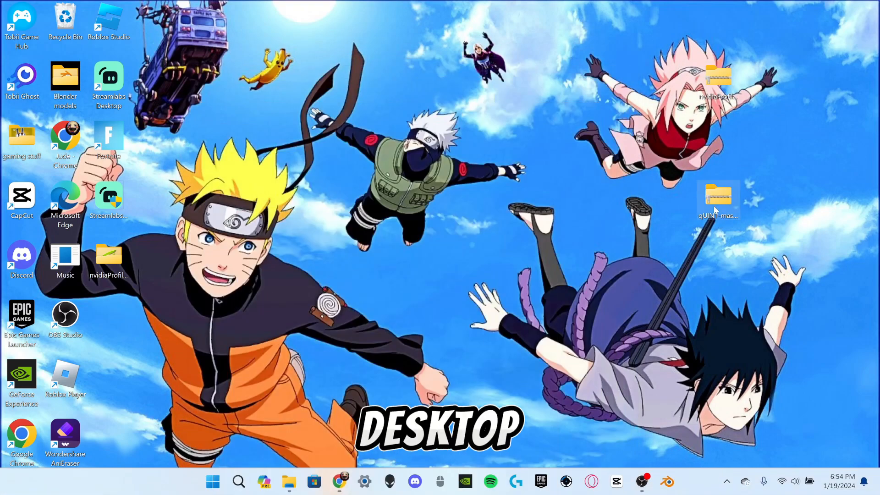
# Extract qUINT-master.zip and navigate into reshade-shaders-nvidia\ShadersAndTextures.
pyautogui.rightClick(716, 196)
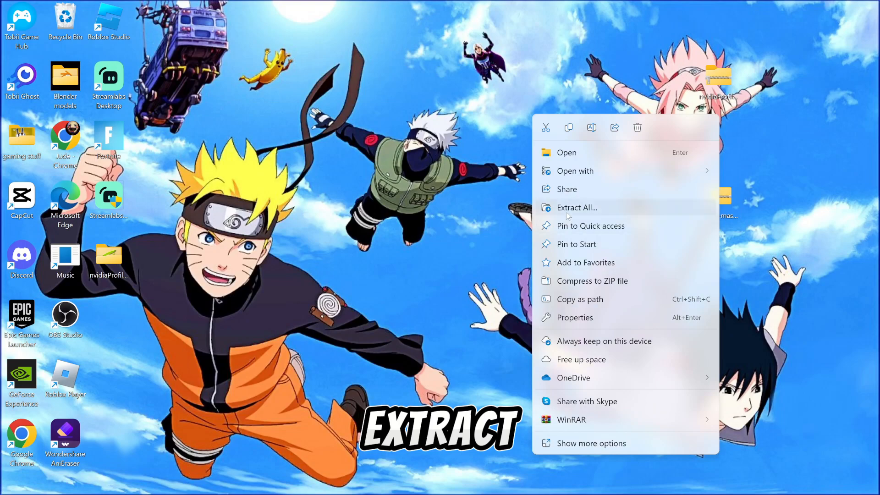
pyautogui.click(576, 207)
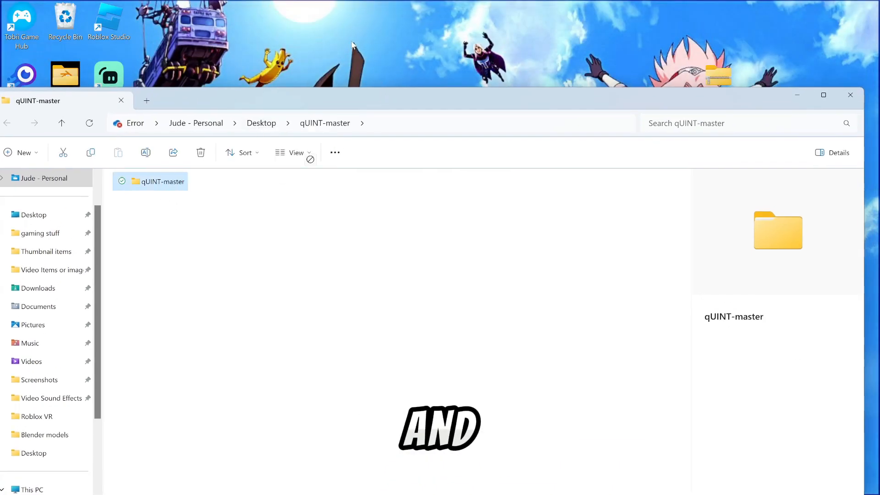
pyautogui.doubleClick(159, 181)
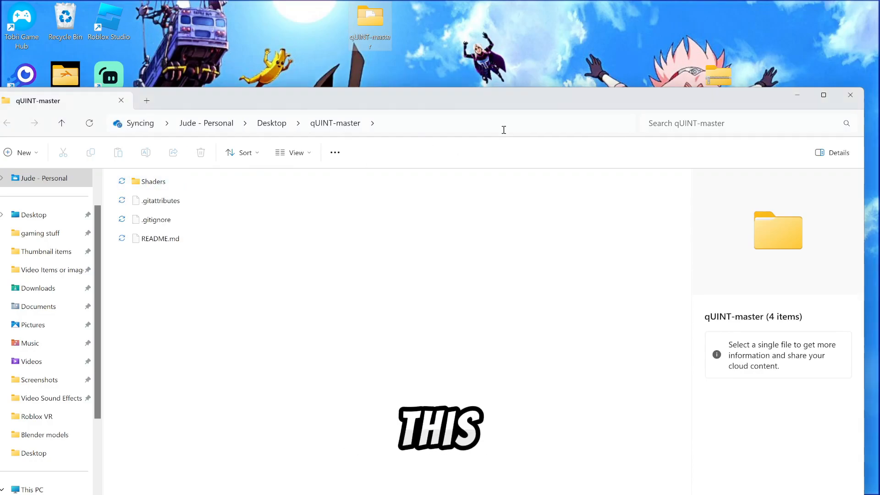
pyautogui.click(153, 181)
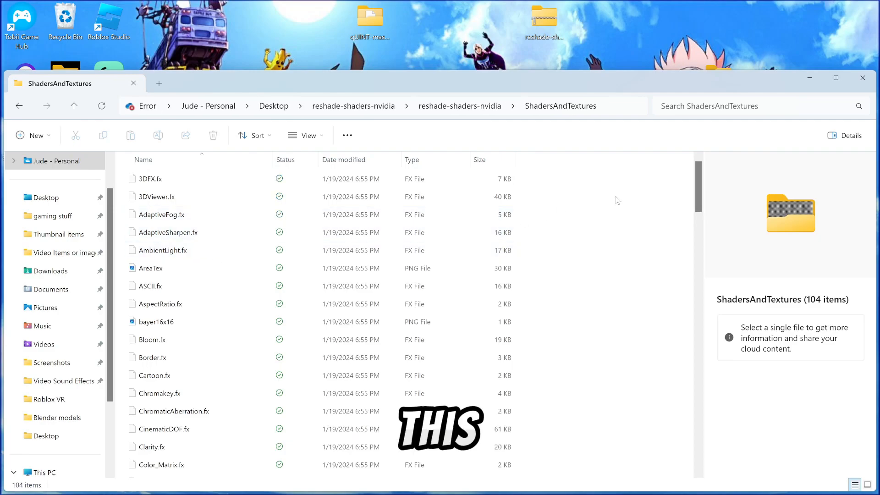
# Copy all 104 ShadersAndTextures files into qUINT-master\Shaders, replacing qUINT_common.fxh.
pyautogui.press('ctrl+a')
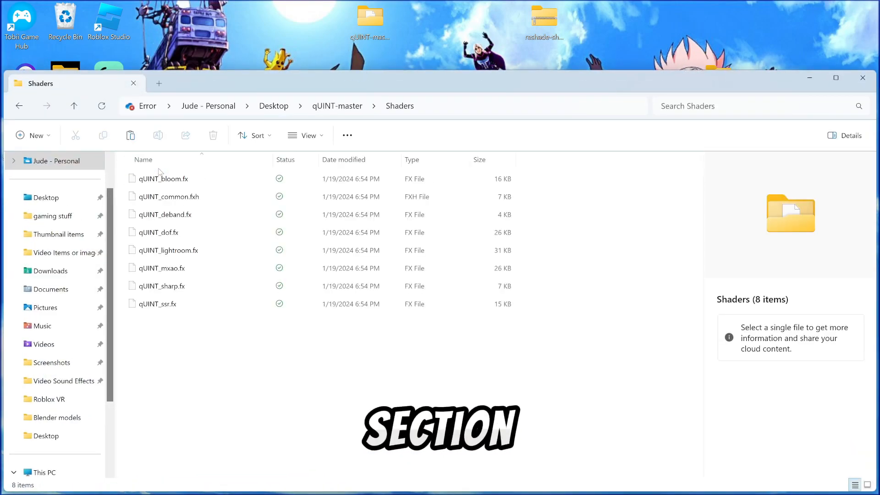
pyautogui.click(163, 268)
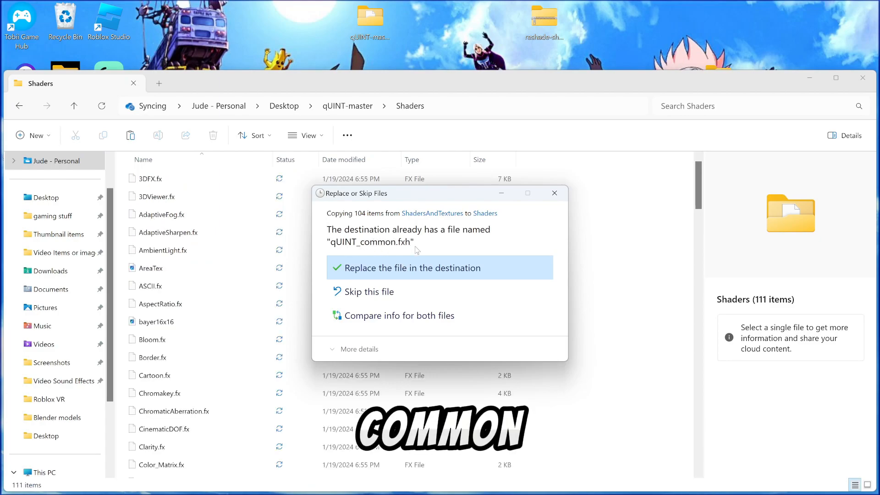
pyautogui.click(412, 268)
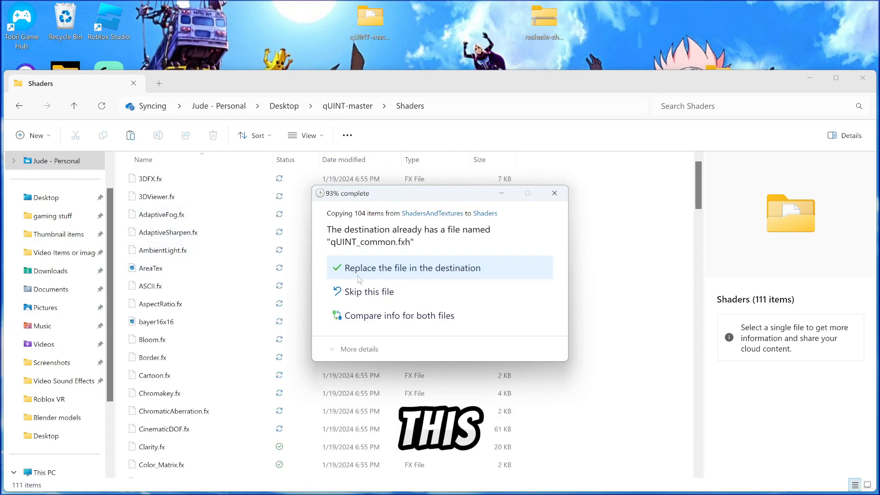
pyautogui.click(411, 267)
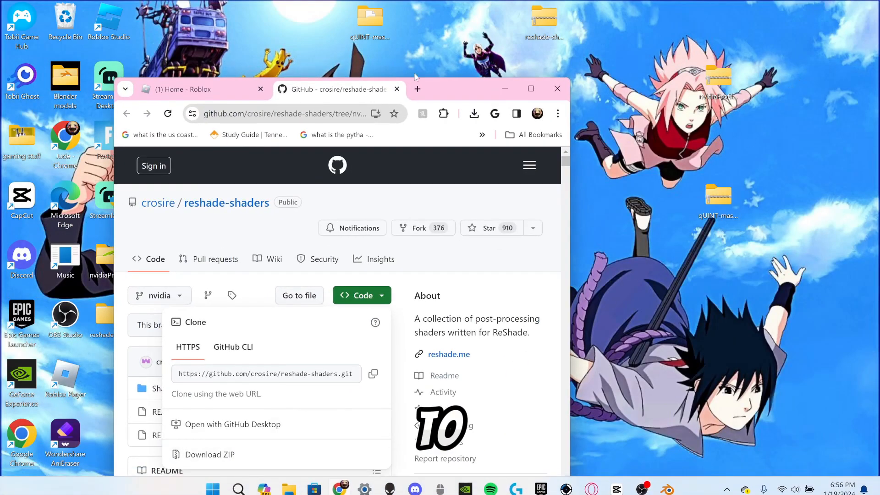
# Search Windows for C:\Program Files\NVIDIA Corporation.
pyautogui.click(238, 481)
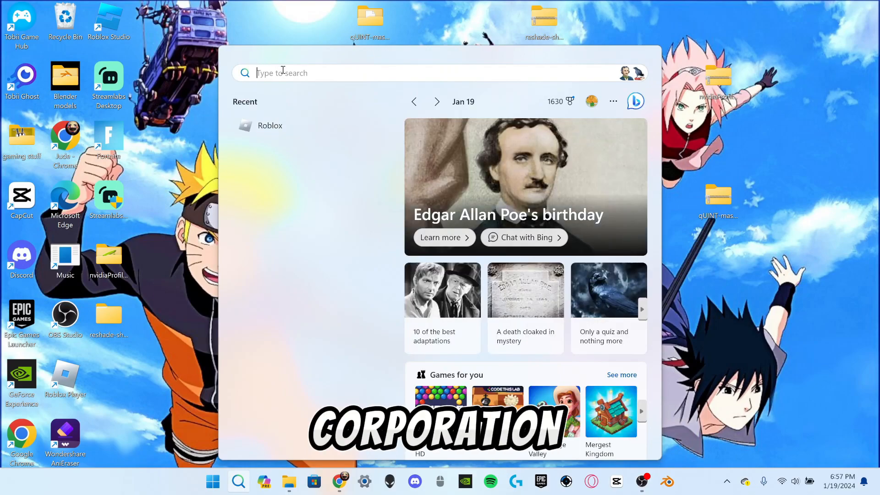
pyautogui.write('C:\\Program Files\\NVIDIA Corporation')
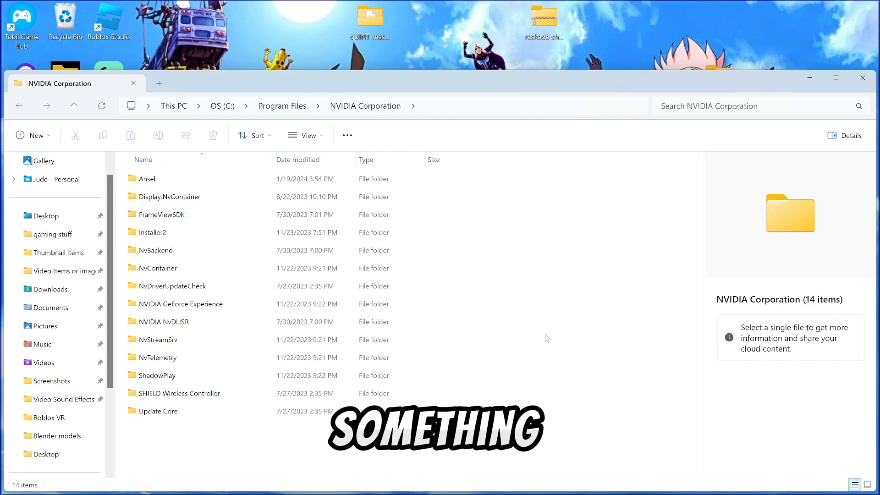
# Delete the old Ansel folder with administrator permission and create a new empty folder named Ansel.
pyautogui.click(163, 179)
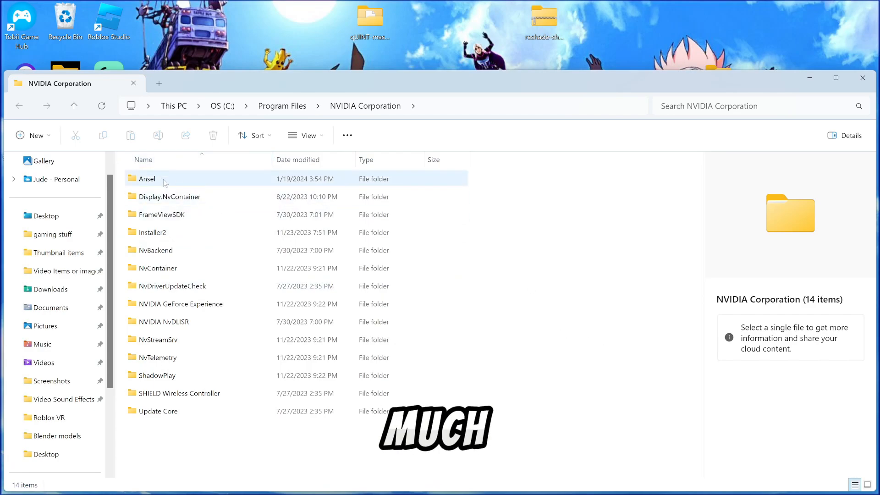
pyautogui.click(212, 135)
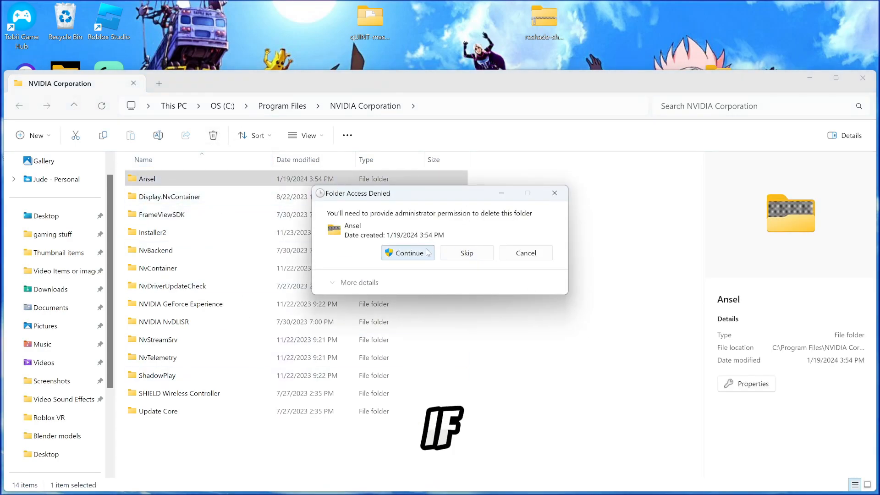
pyautogui.click(406, 253)
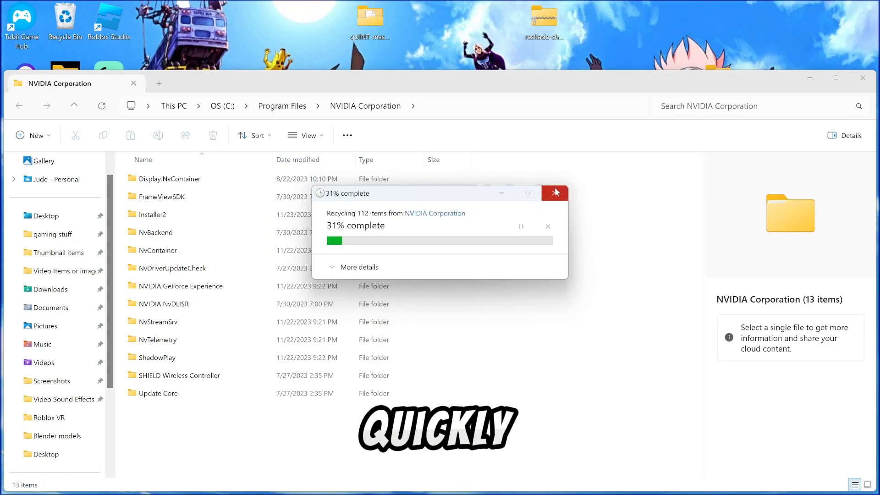
pyautogui.click(554, 192)
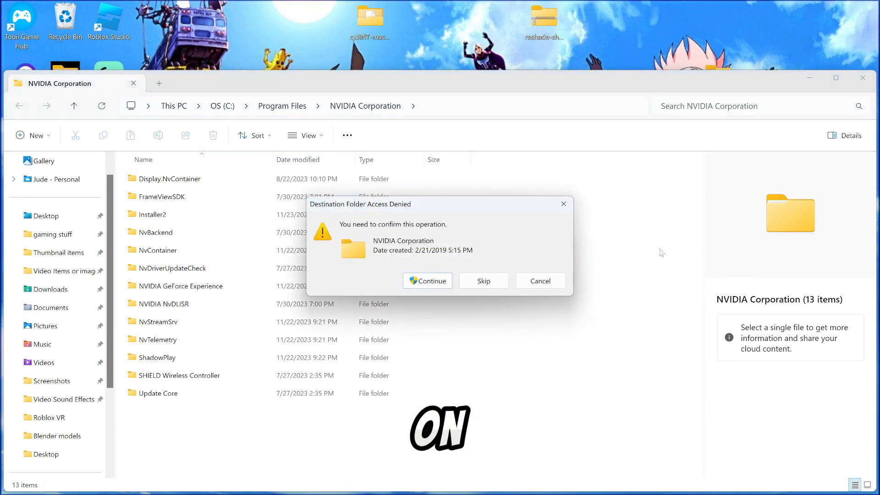
pyautogui.click(427, 281)
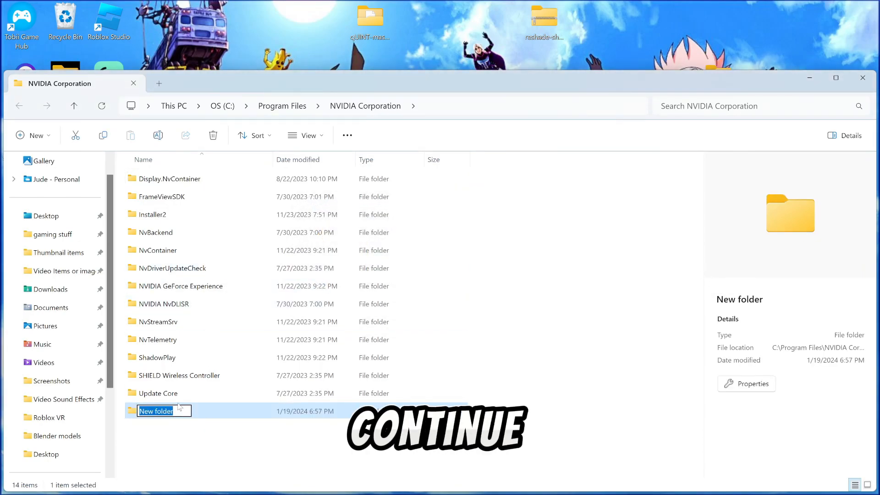
pyautogui.write('Ans')
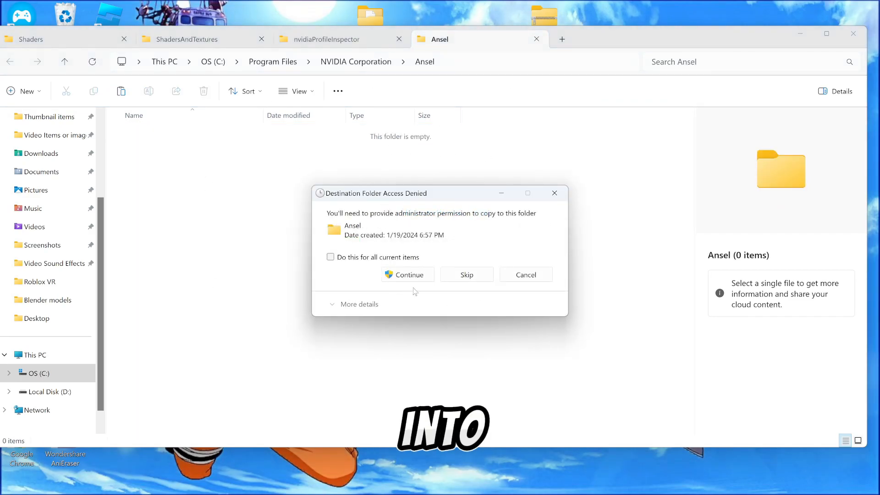
# Approve copying the 104 shader files into Ansel for all items, then search Windows for roblox.
pyautogui.click(330, 256)
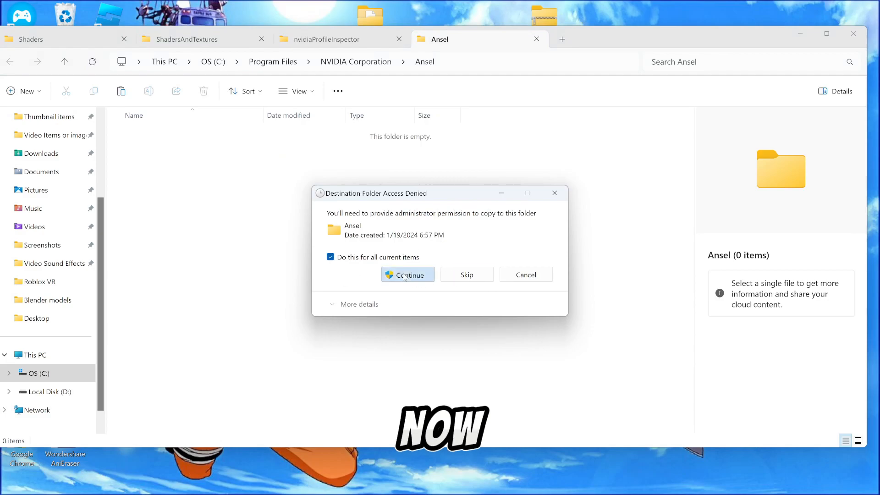
pyautogui.click(407, 274)
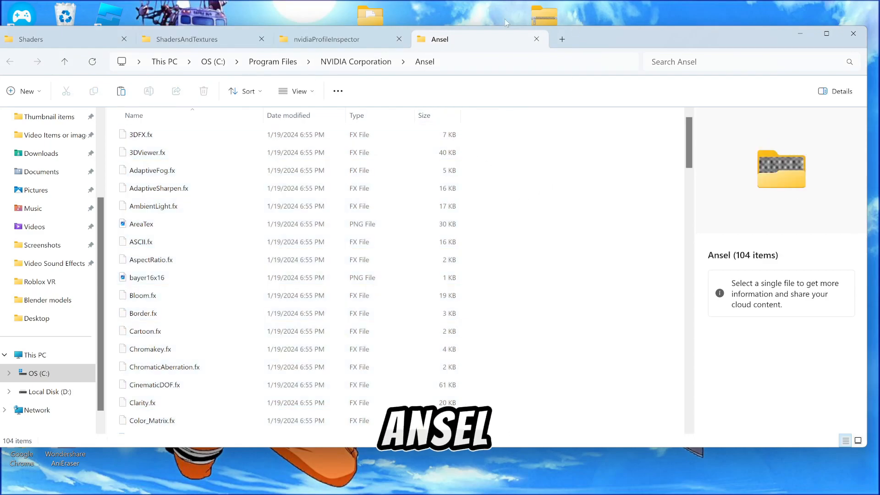
pyautogui.write('roblox')
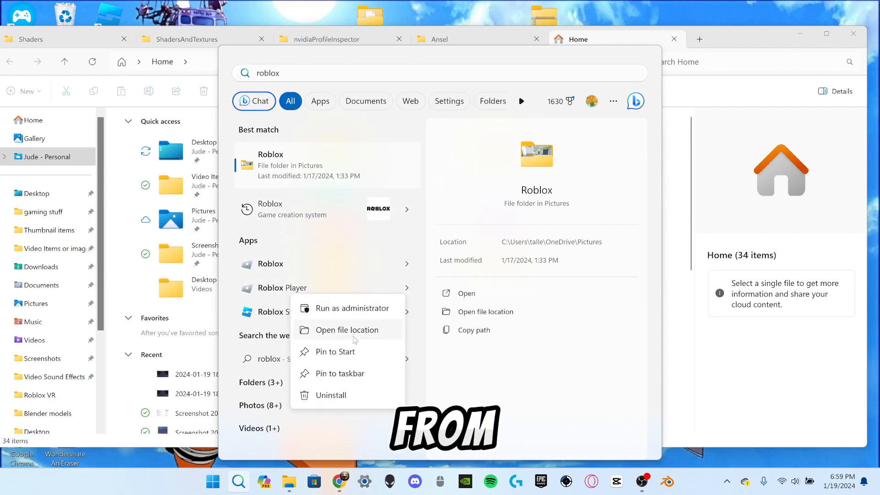
# Open Roblox Player's file location and rename RobloxPlayerBeta to eurotrucks2.
pyautogui.click(346, 329)
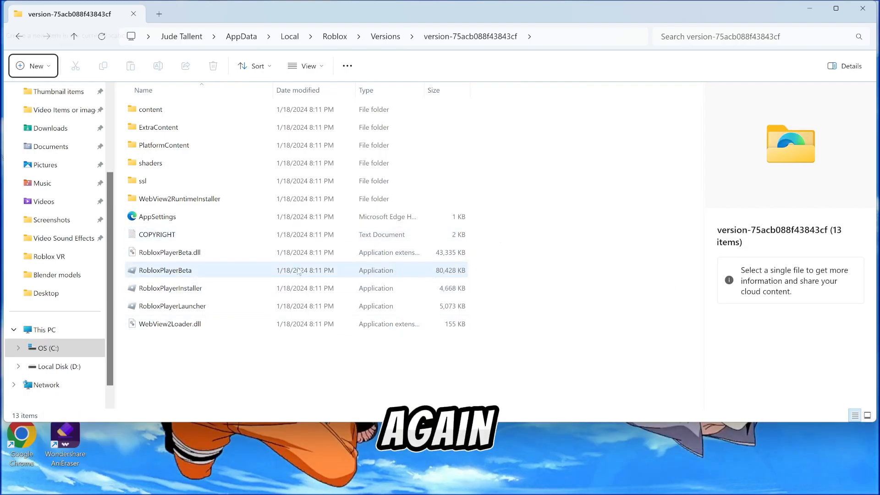
pyautogui.rightClick(165, 269)
pyautogui.write('eurotrucks2')
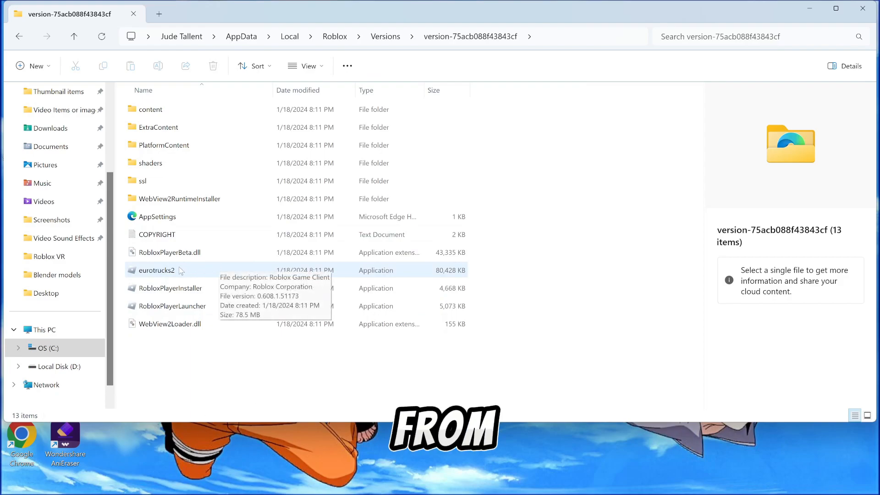
pyautogui.click(156, 269)
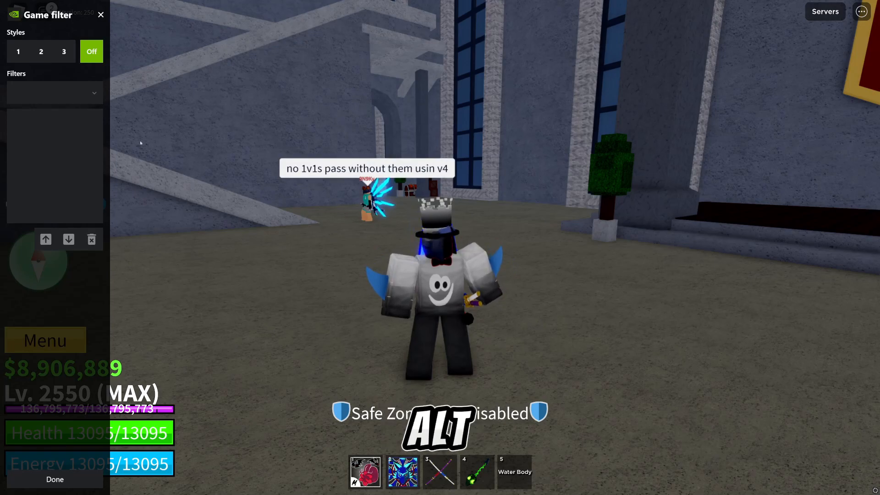
# Pick style 2 in the Game Filter overlay and add the Bloom filter from the list.
pyautogui.click(40, 52)
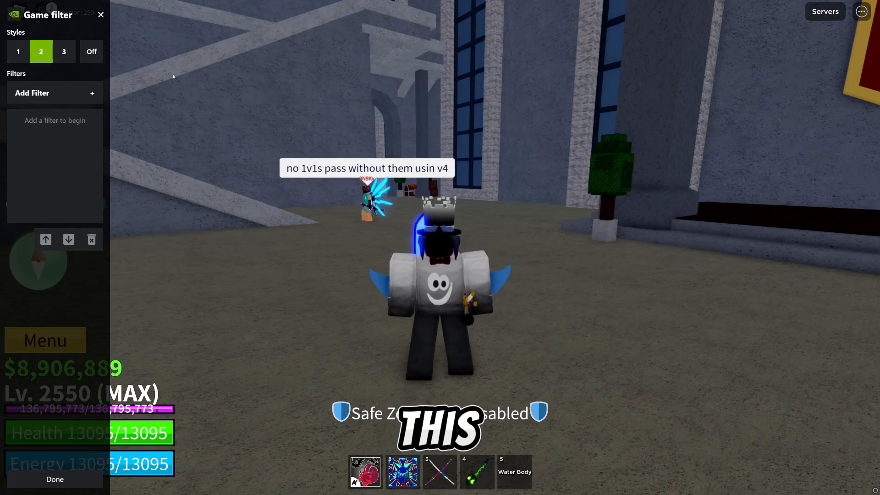
pyautogui.click(54, 93)
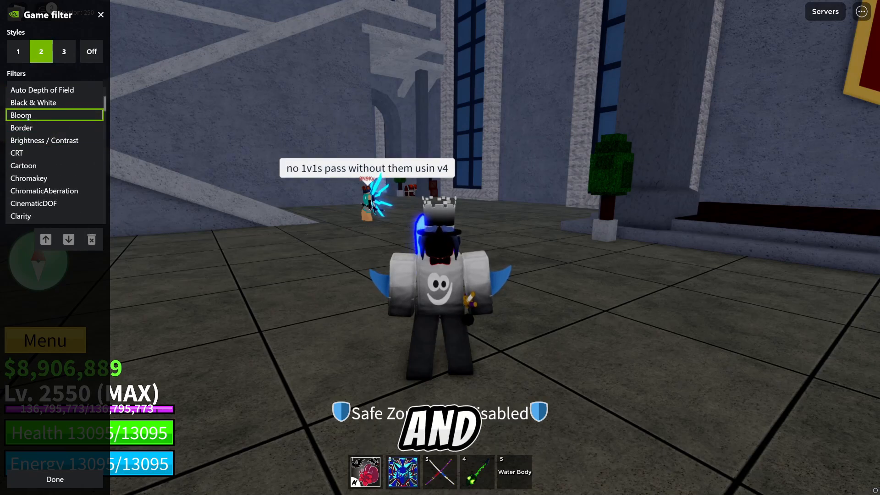
pyautogui.click(21, 116)
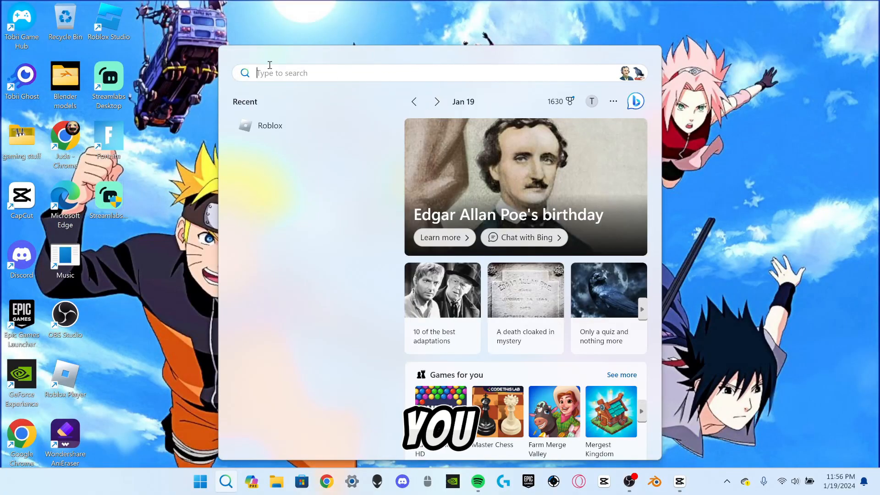
# Search 'nivi' in Windows Search to find the GeForce Experience app.
pyautogui.write('nivi')
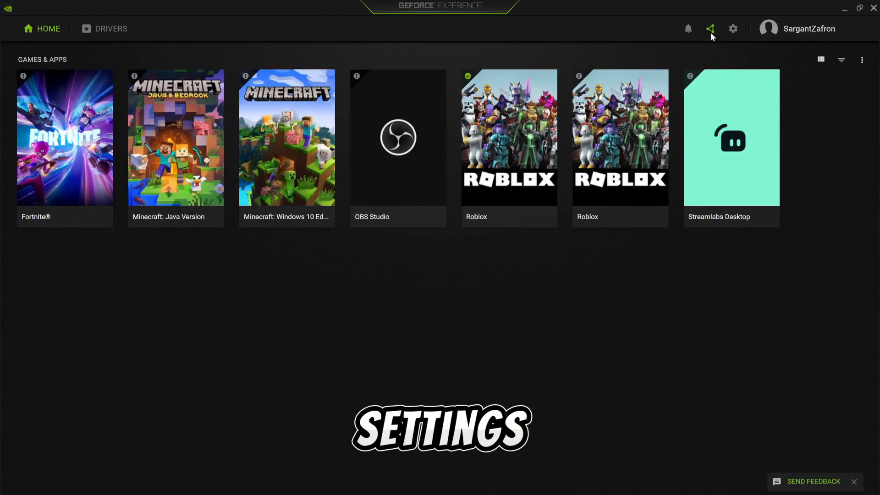
# Show the general settings via the gear icon, scrolled to the In-Game Overlay toggle.
pyautogui.click(733, 29)
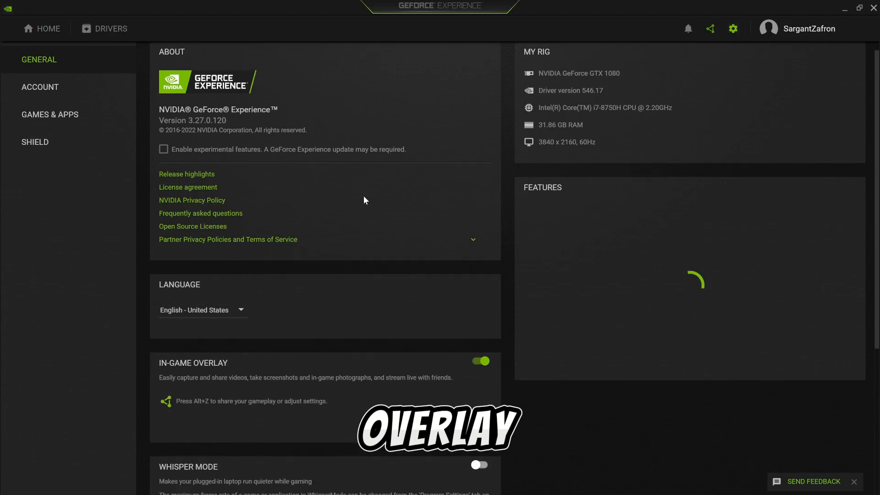
pyautogui.scroll(-3)
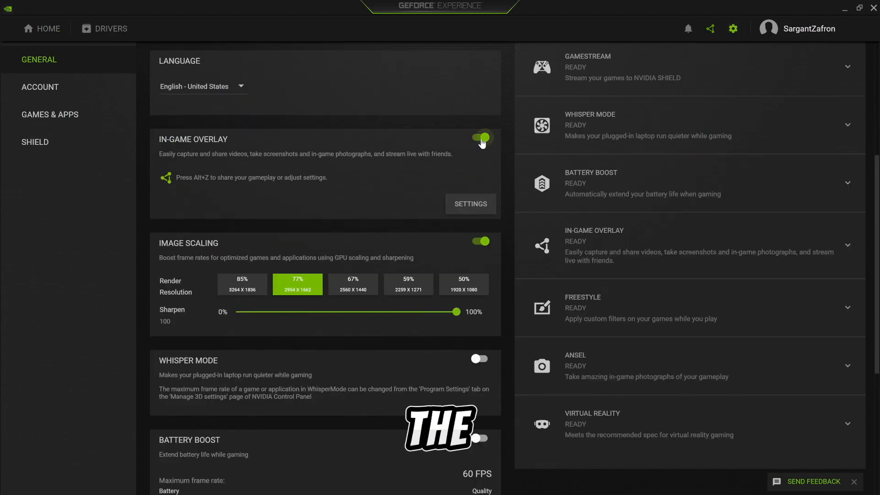